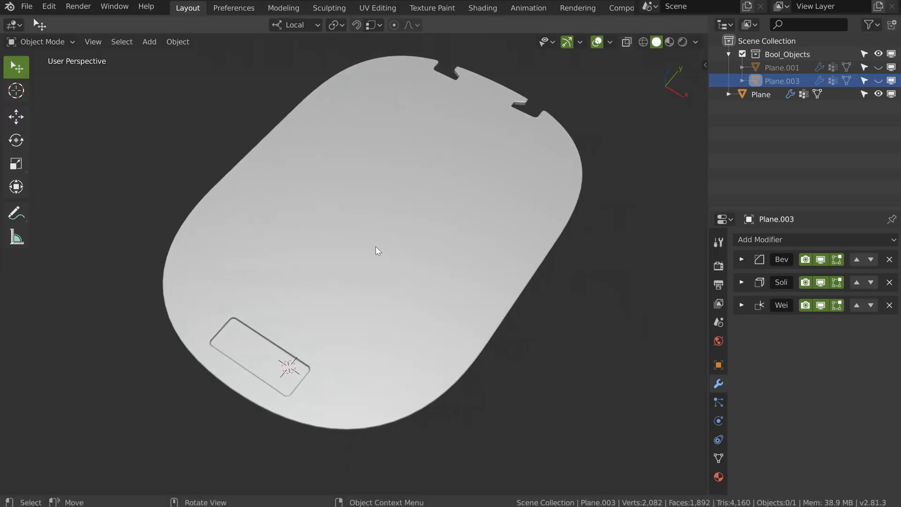
pyautogui.moveTo(315, 304)
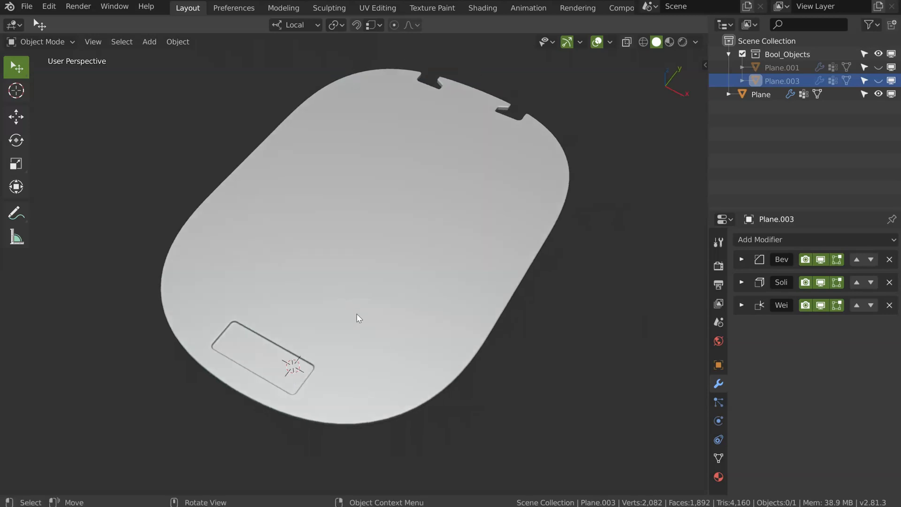
# Select the main panel Plane to start cutting round holes beside the recess
pyautogui.click(760, 94)
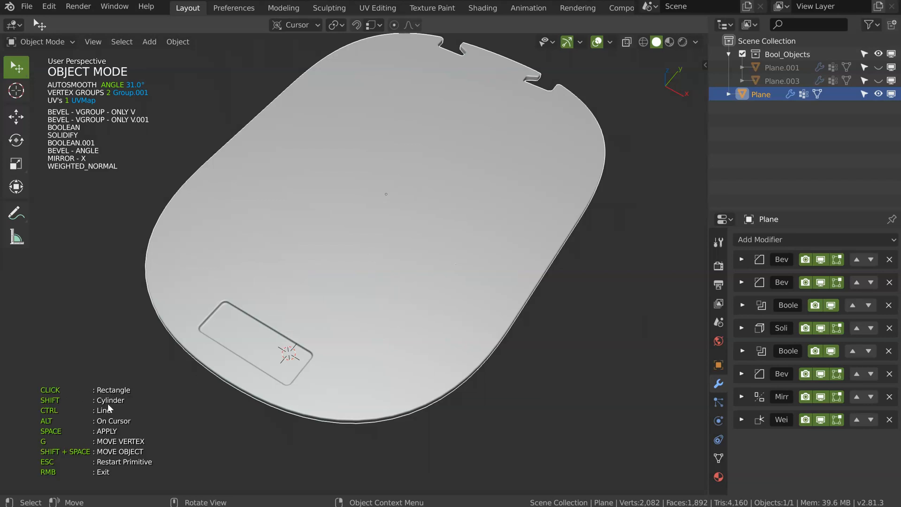
pyautogui.moveTo(368, 319)
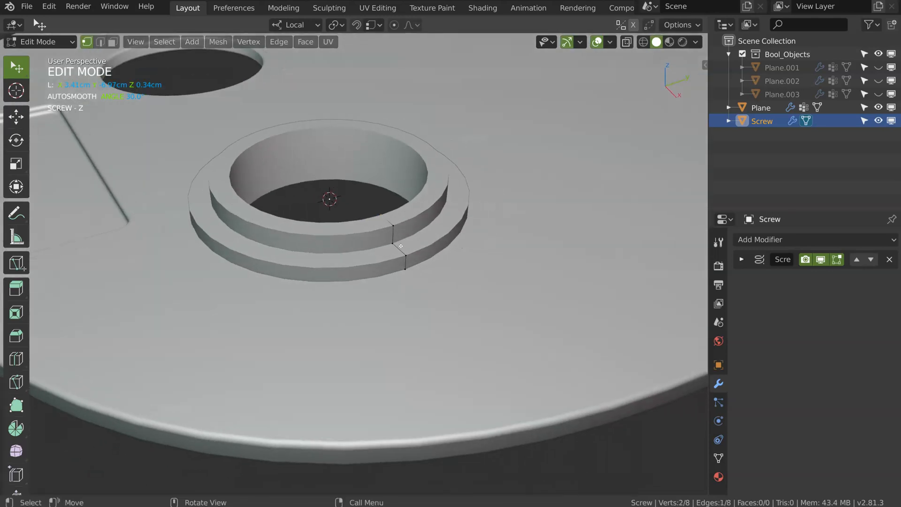
# Add a vertex-group and angle bevel to the stepped Screw ring from the Speedflow pie
pyautogui.click(379, 235)
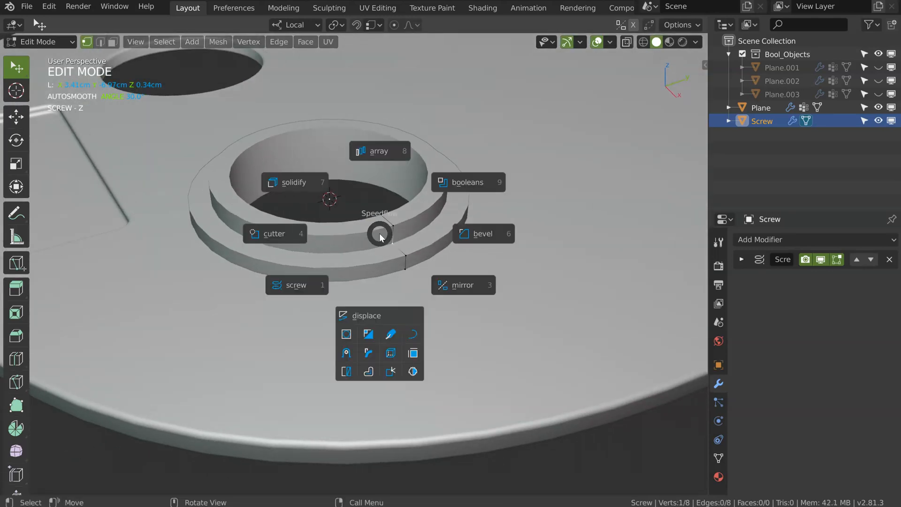
pyautogui.click(482, 233)
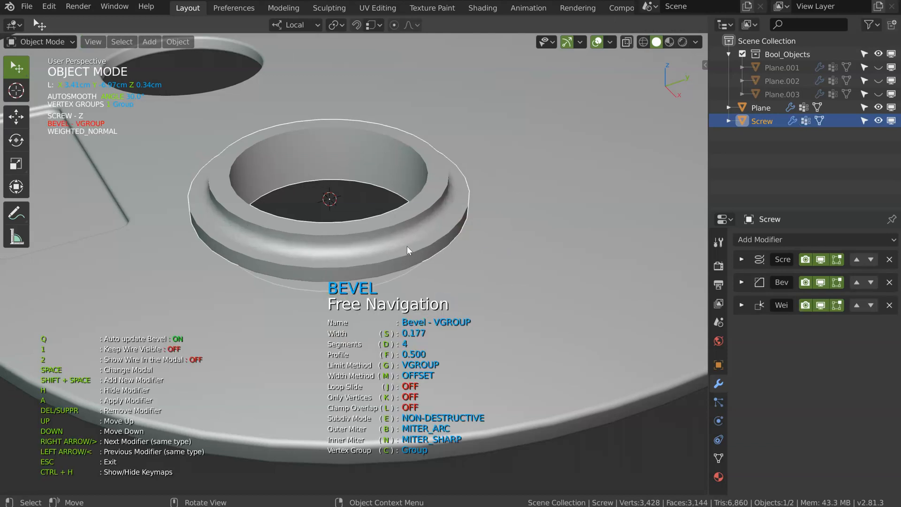
pyautogui.moveTo(427, 290)
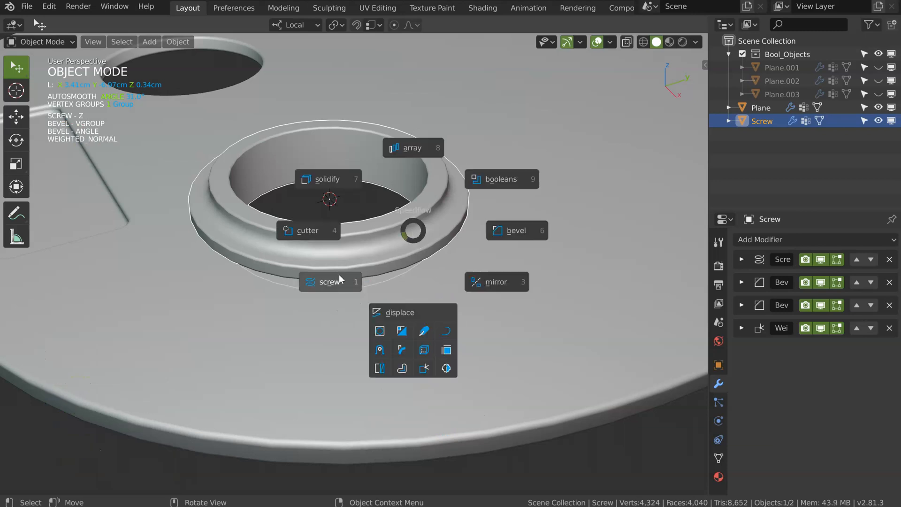
pyautogui.click(330, 281)
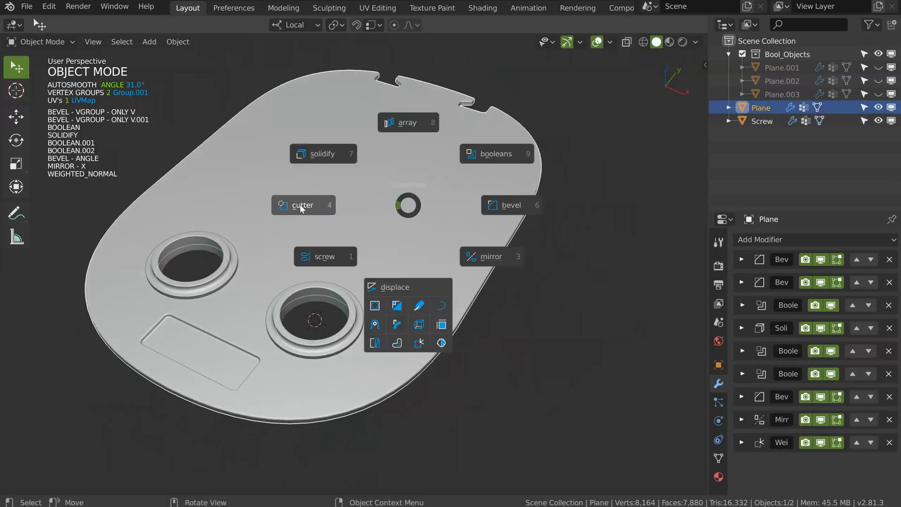
pyautogui.moveTo(303, 206)
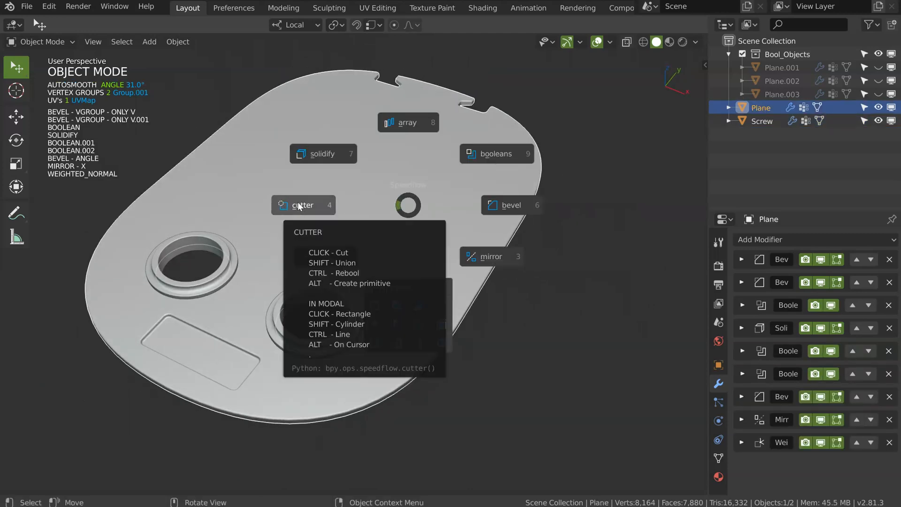
pyautogui.moveTo(302, 244)
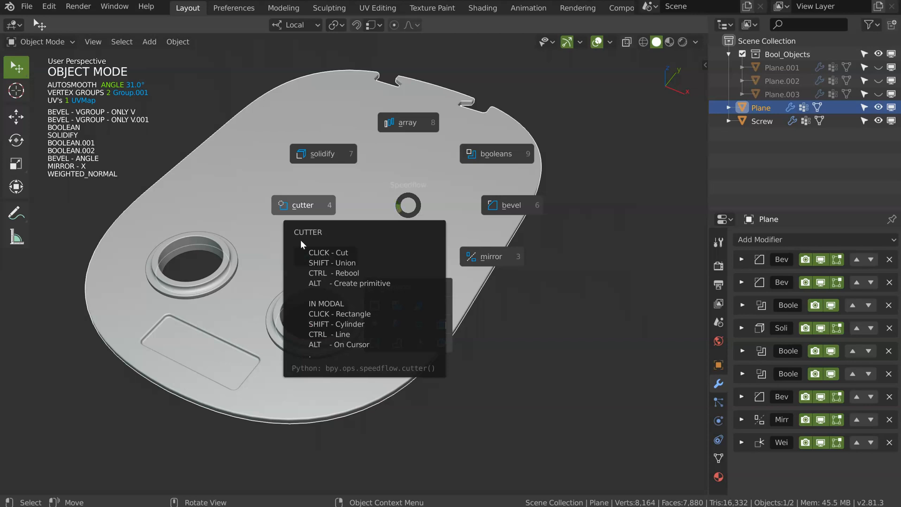
# Draw a rectangular Solidify slab, Plane.005, on the panel above the holes
pyautogui.click(303, 205)
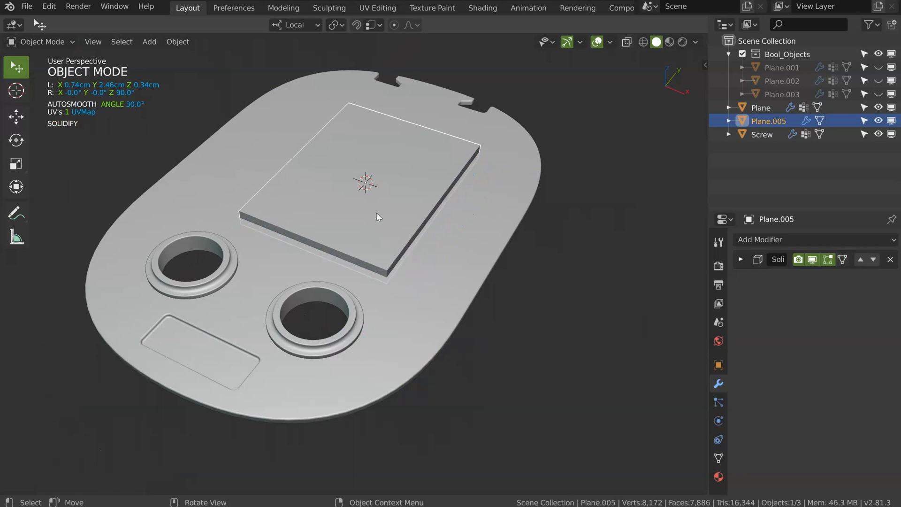
# Apply the slab's rotation from the Wazou apply pie and enter Edit Mode
pyautogui.click(376, 216)
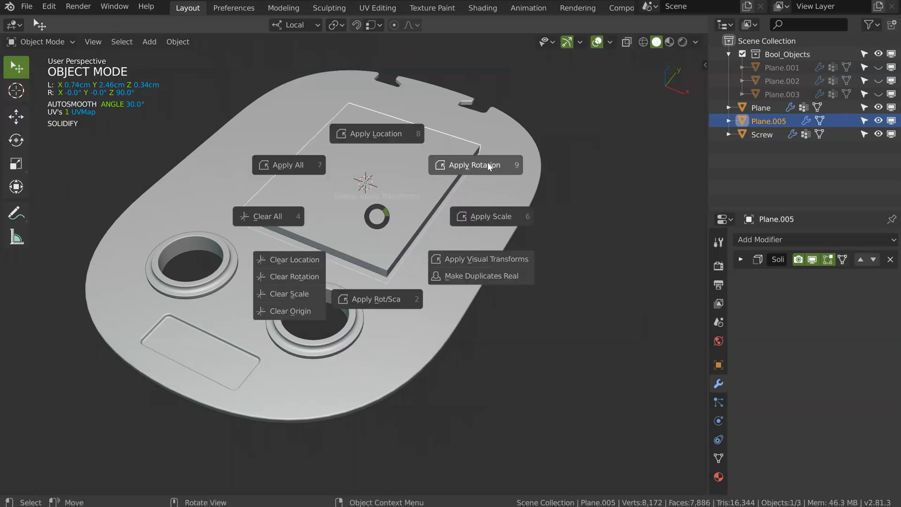
pyautogui.click(473, 165)
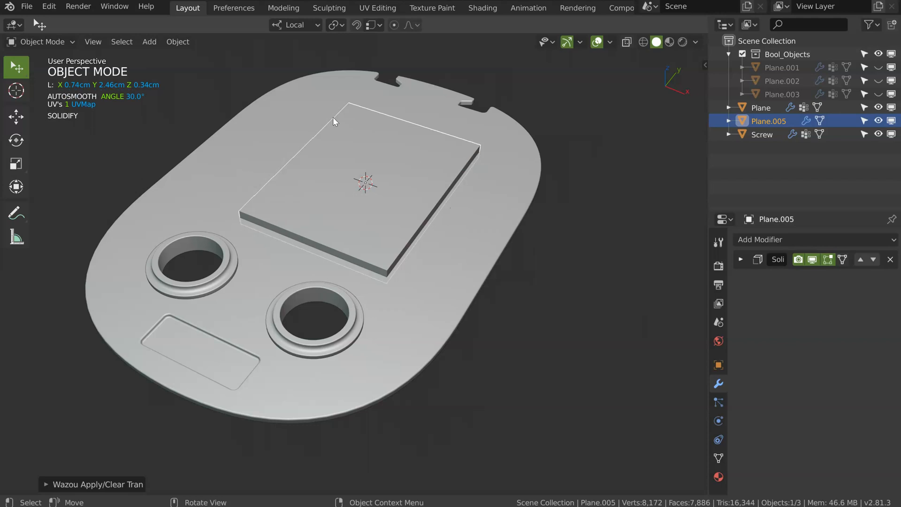
pyautogui.press('Tab')
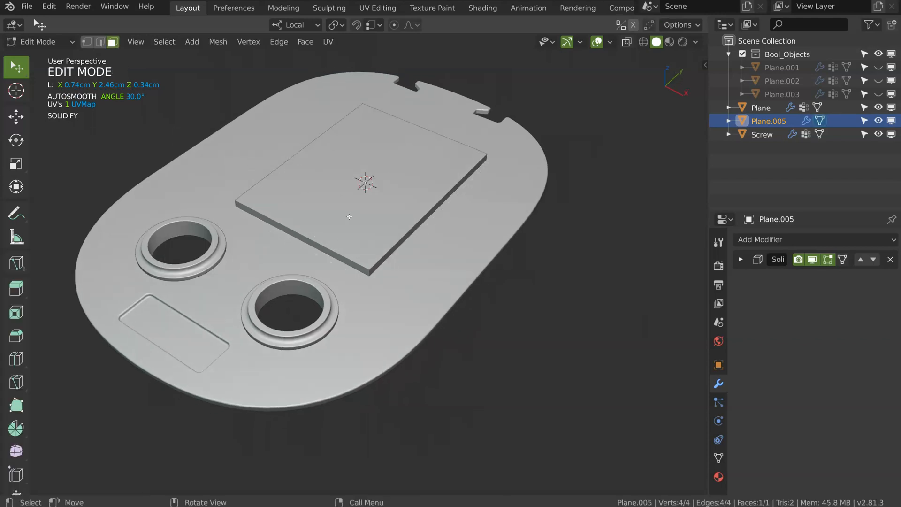
# Delete the slab's top and bottom faces, leaving four open walls
pyautogui.press('Tab')
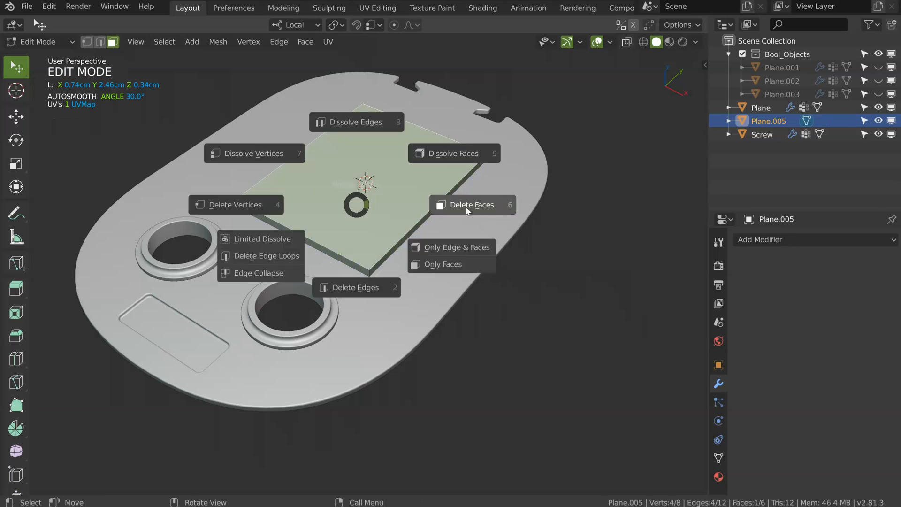
pyautogui.click(472, 205)
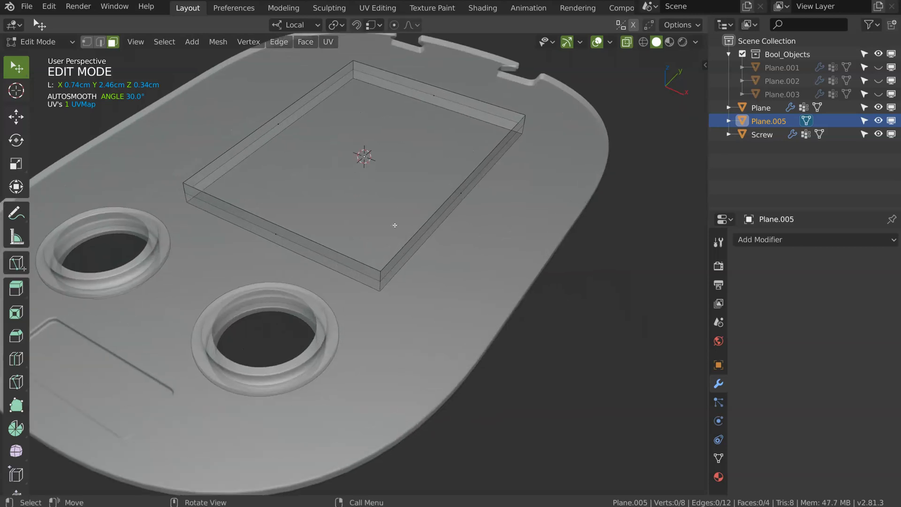
pyautogui.press('Tab')
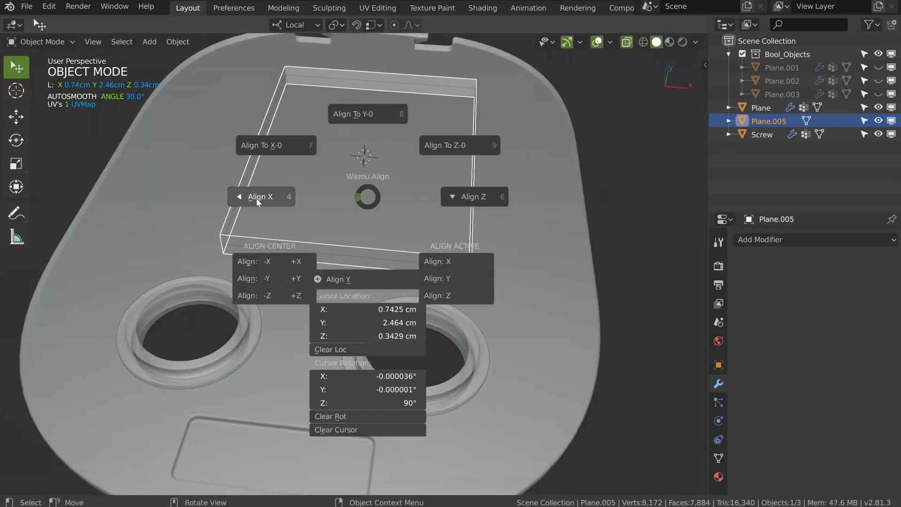
# Align the open frame to X 0 and toggle back to Object Mode
pyautogui.click(260, 196)
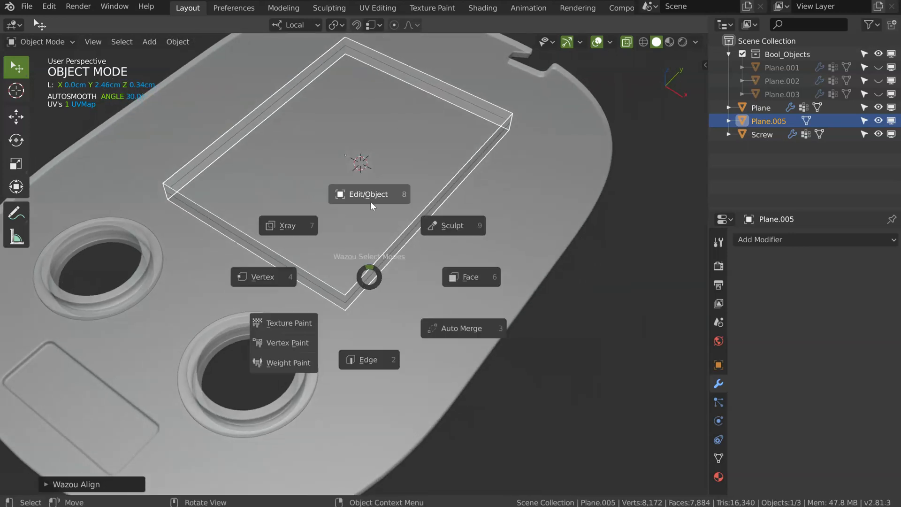
pyautogui.click(369, 194)
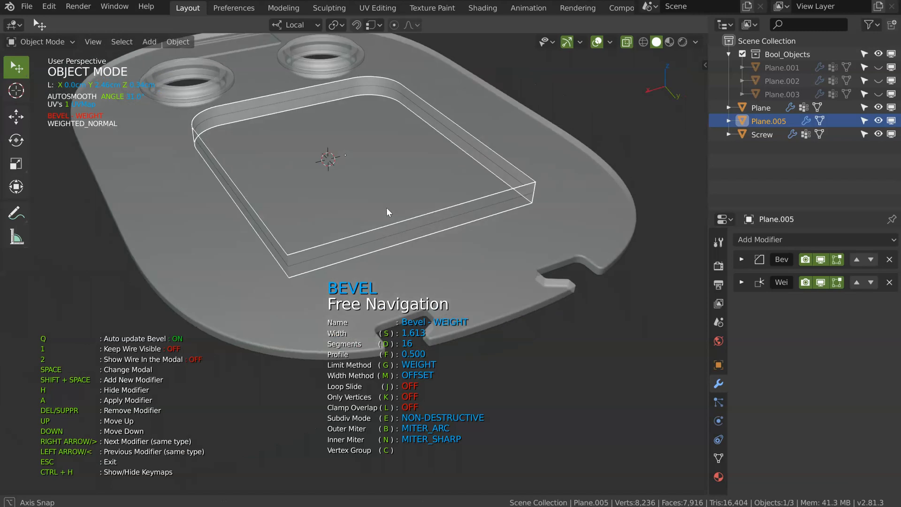
# Round the frame's corners with a 16-segment bevel, add Solidify, and raise it to Z 0.64
pyautogui.press('Tab')
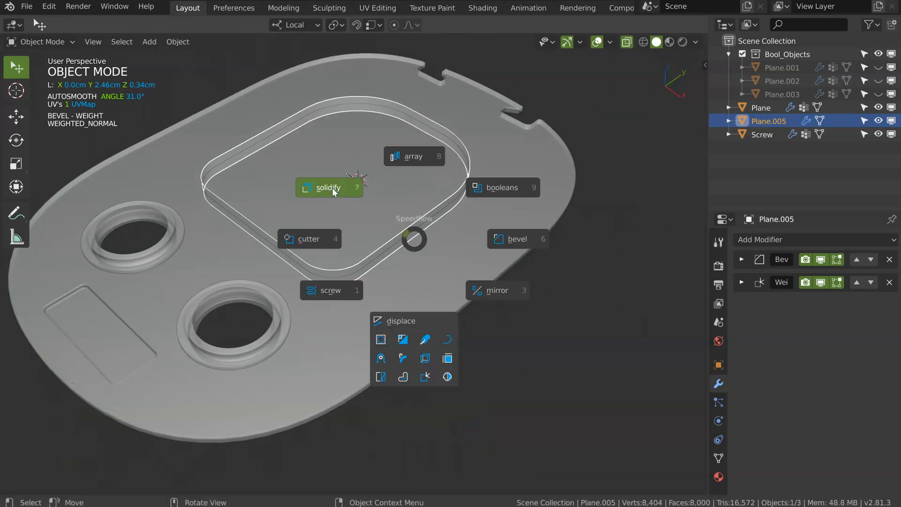
pyautogui.click(329, 187)
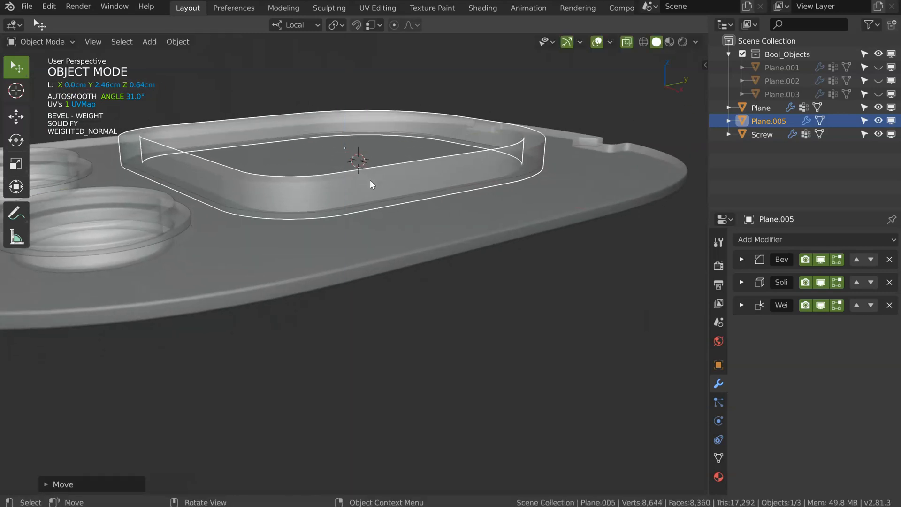
# Make Plane.005 a Bool_Objects cutter, carving a rounded groove at Y 2.83 cm
pyautogui.click(761, 107)
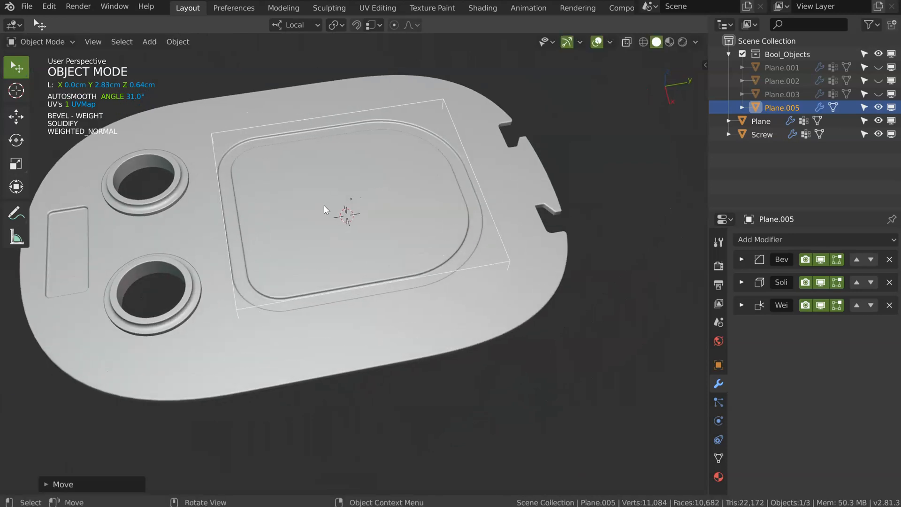
# Add the Plane.006 strip inside the pad with 0.3 Solidify thickness
pyautogui.click(760, 121)
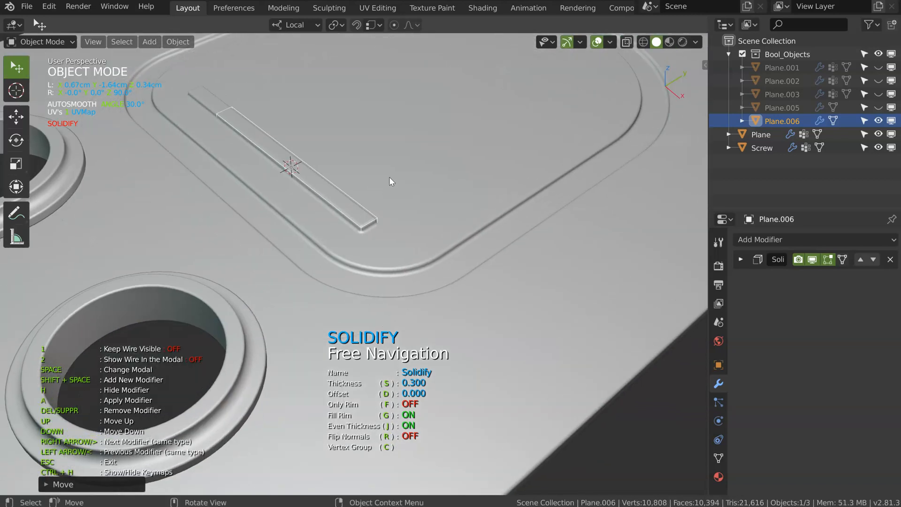
pyautogui.press('Tab')
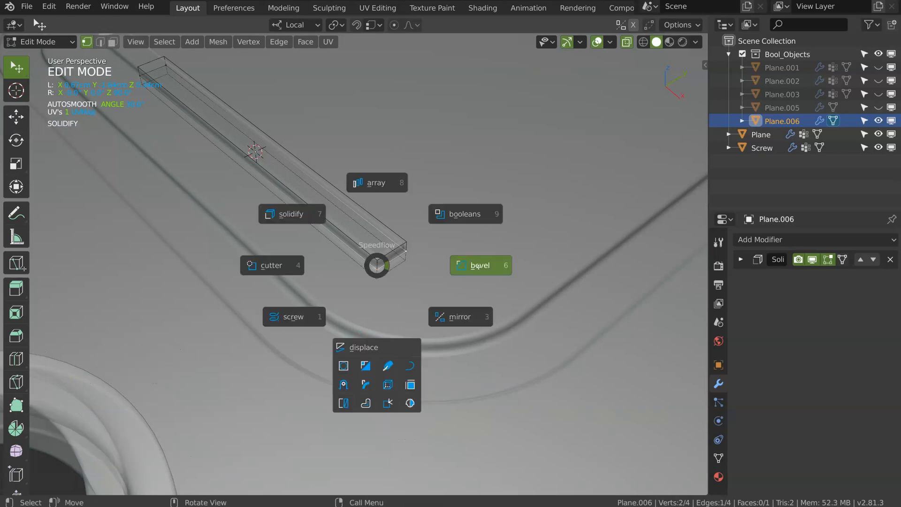
# Add a vertex-group bevel and weighted normals to Plane.006 from the Speedflow pie
pyautogui.click(479, 265)
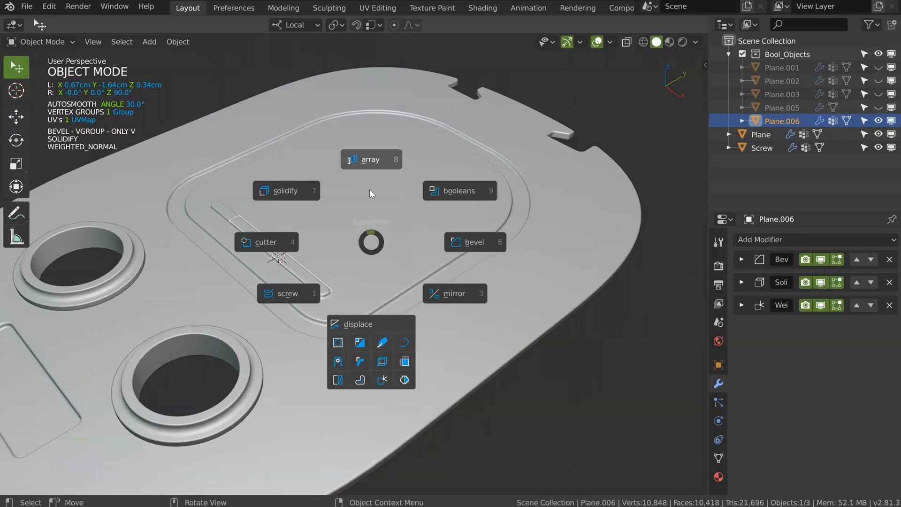
# Array the rib strip into a row of parallel ribs and move them along X
pyautogui.click(371, 159)
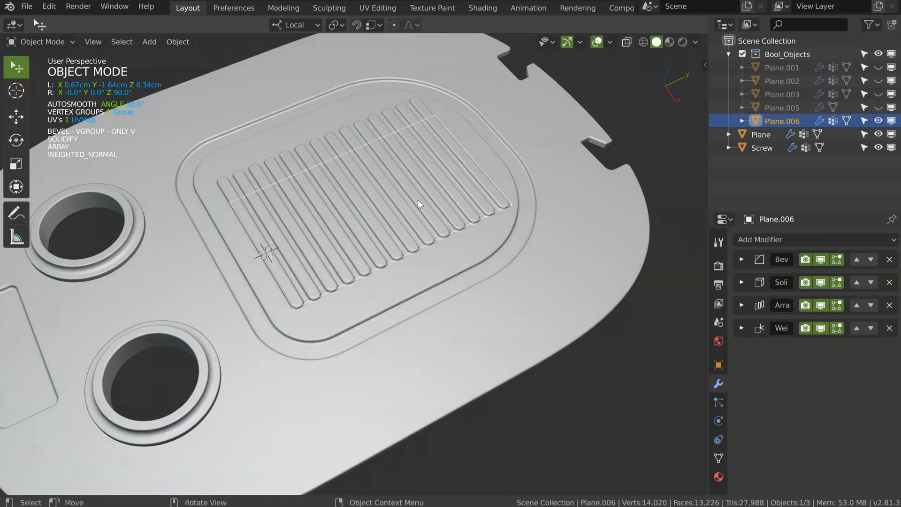
pyautogui.press('g')
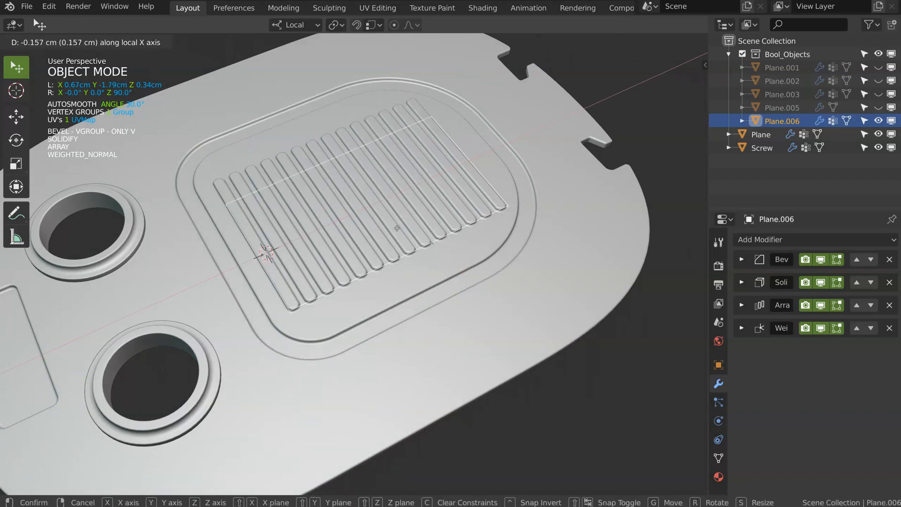